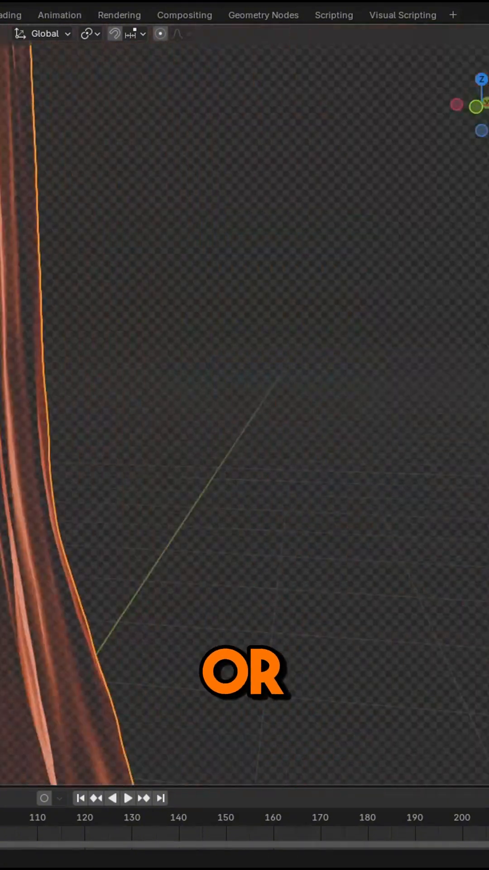
- Delete the previous effect object so the fire asset can replace it
{"action": "key", "text": "x"}
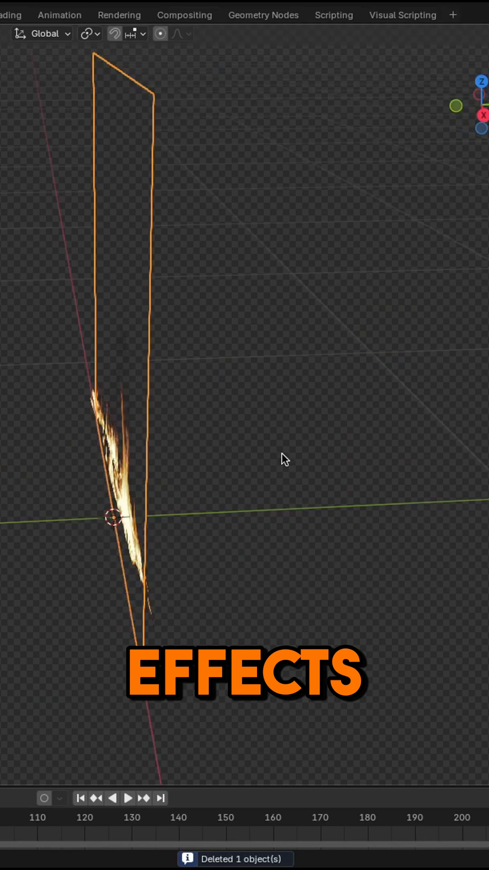
{"action": "left_click", "coordinate": [128, 797]}
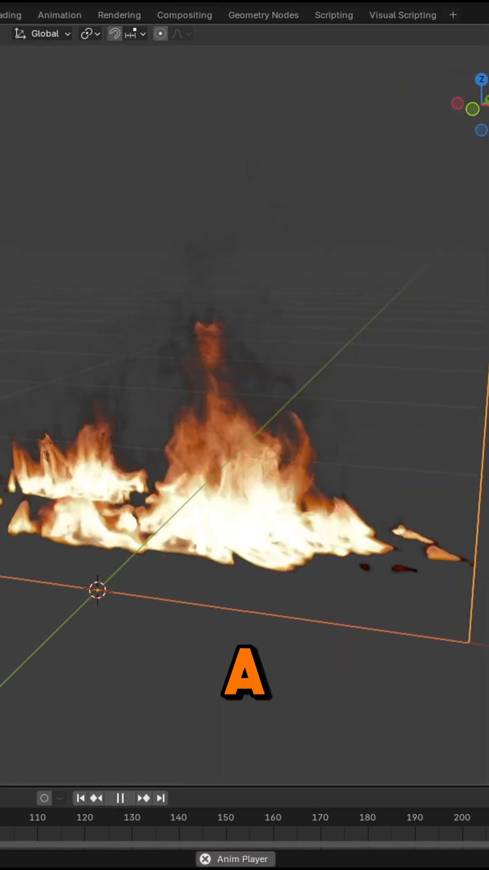